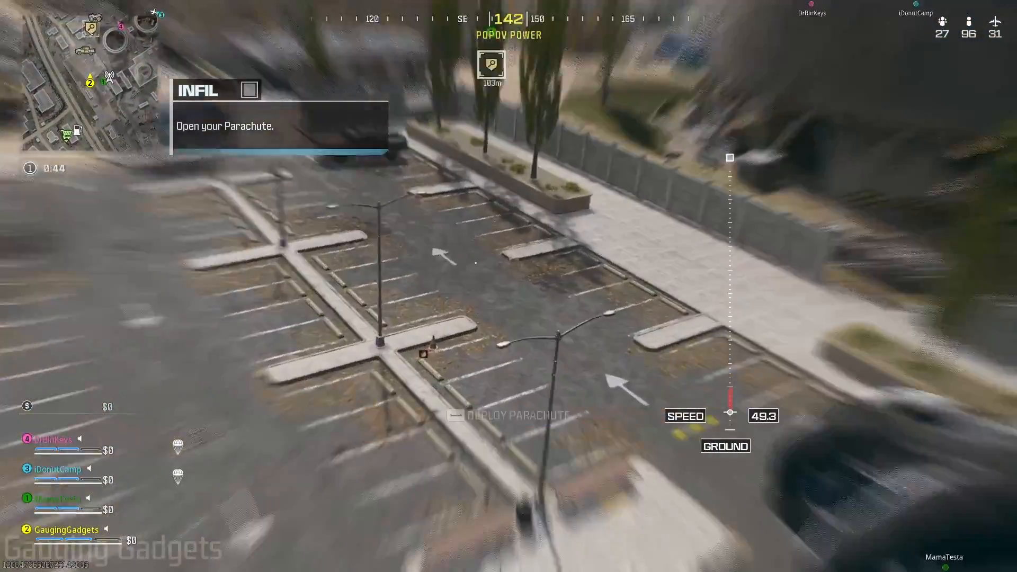
- Go to the COD: WARZONE page from the callofduty.com GAMES menu
{"action": "key", "text": "space"}
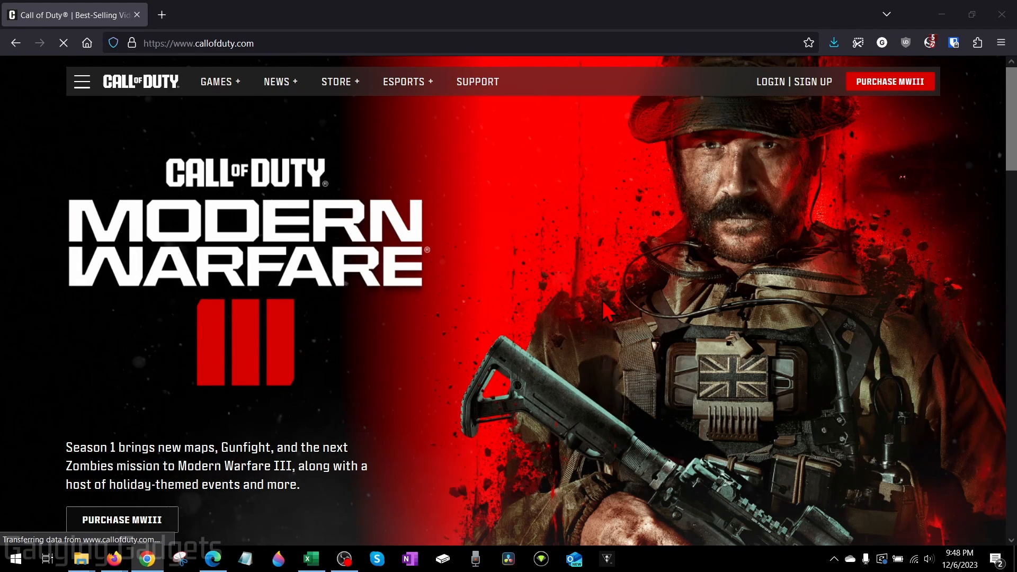
{"action": "mouse_move", "coordinate": [588, 278]}
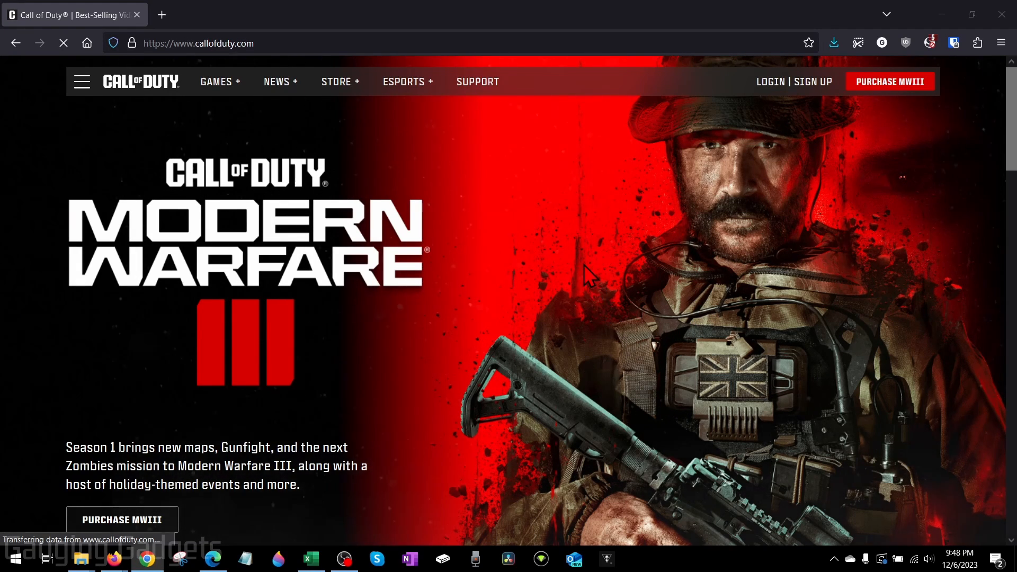
{"action": "left_click", "coordinate": [216, 81]}
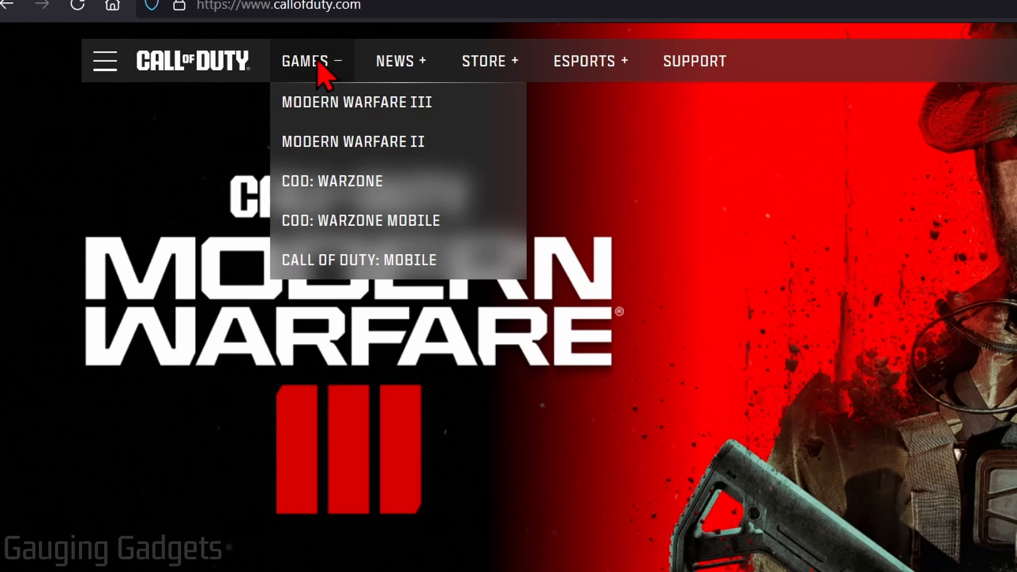
{"action": "mouse_move", "coordinate": [316, 199]}
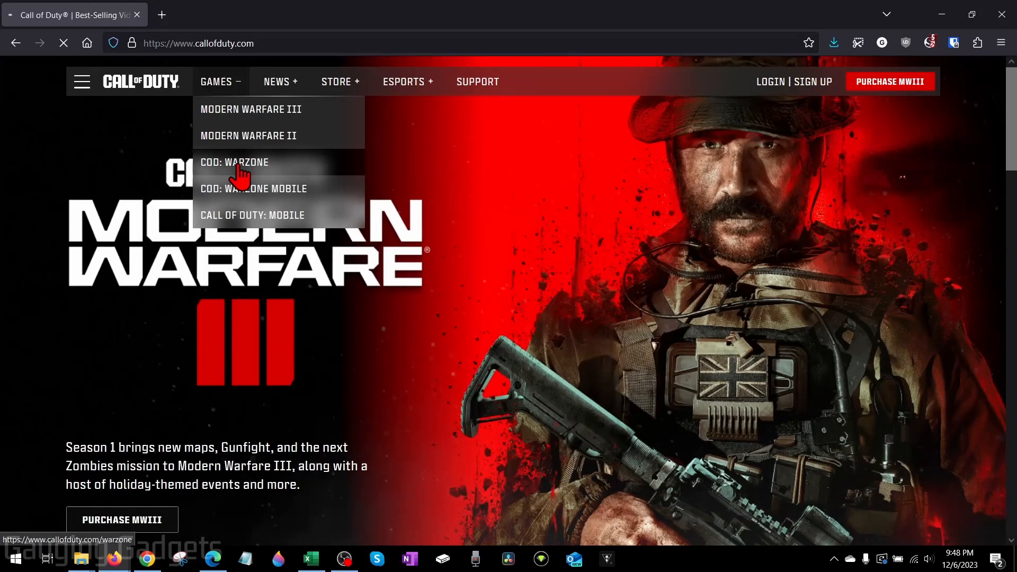
{"action": "left_click", "coordinate": [234, 163]}
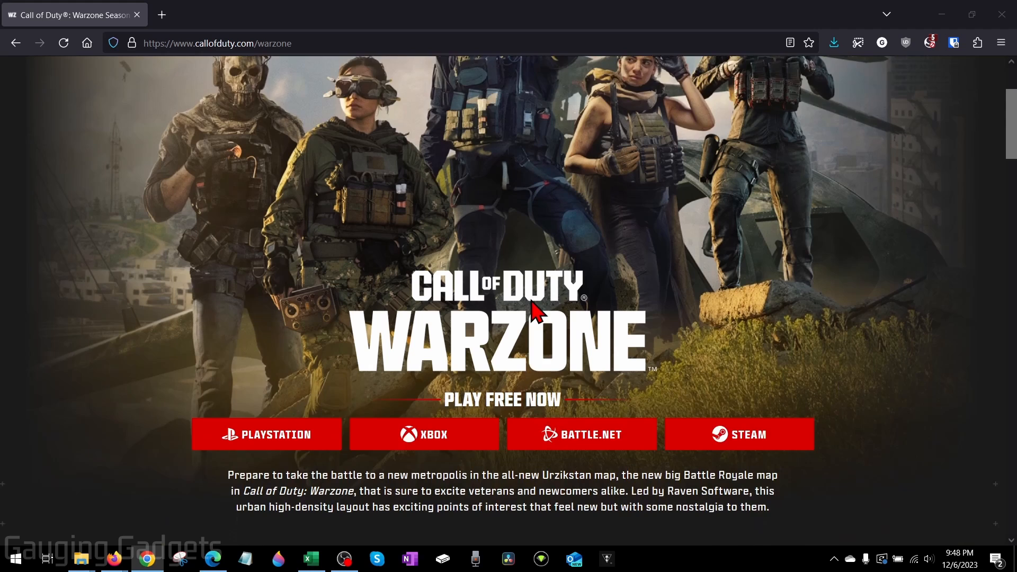
- Choose the Battle.net option under PLAY FREE NOW to download the Warzone installer
{"action": "scroll", "scroll_direction": "down", "scroll_amount": 3}
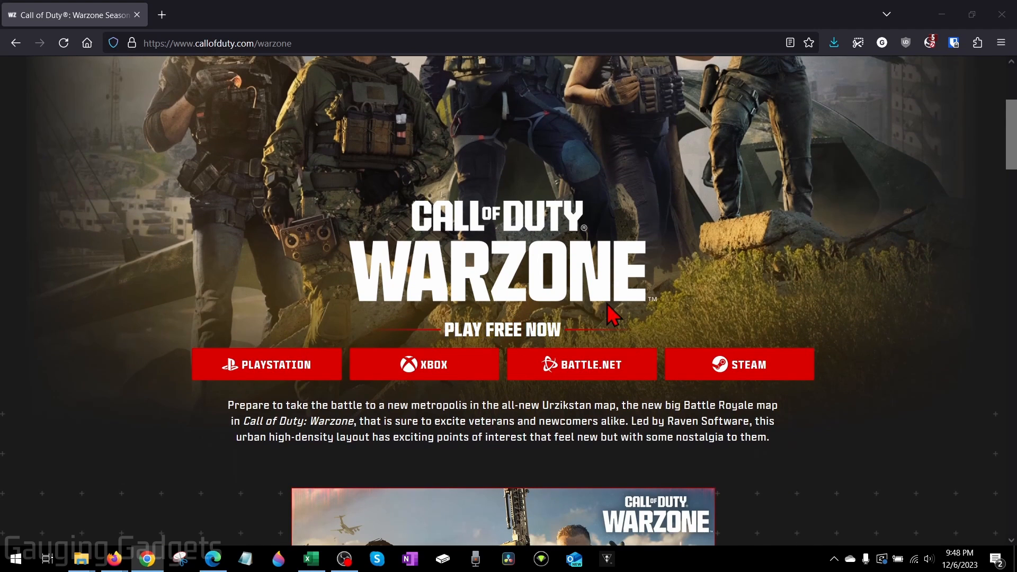
{"action": "mouse_move", "coordinate": [617, 304]}
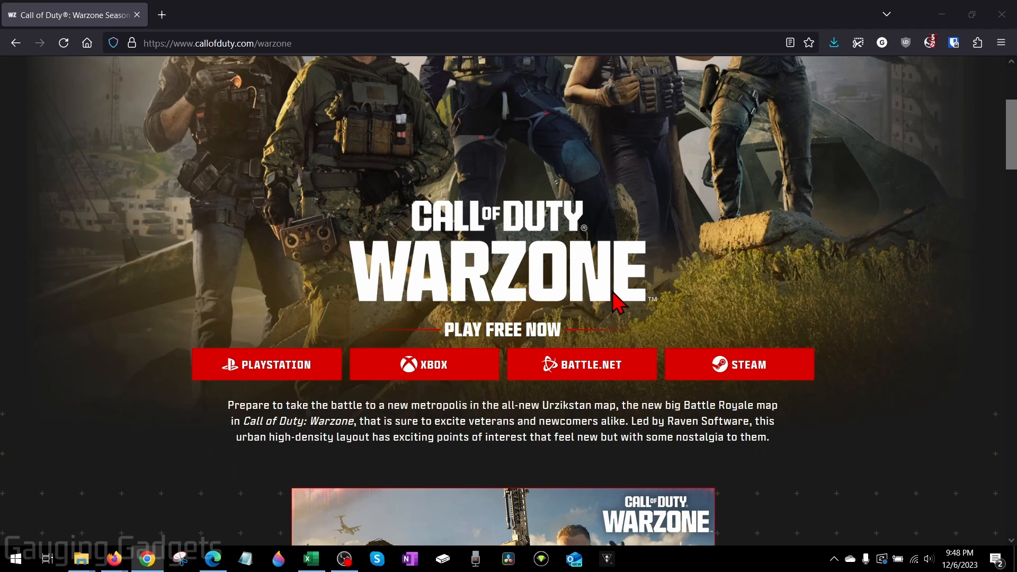
{"action": "mouse_move", "coordinate": [856, 411]}
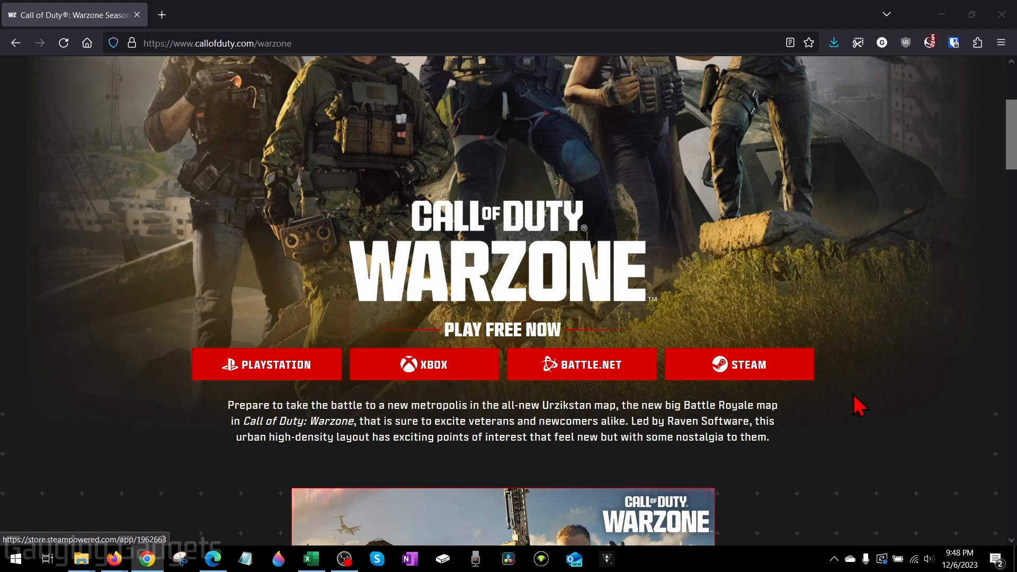
{"action": "mouse_move", "coordinate": [594, 384]}
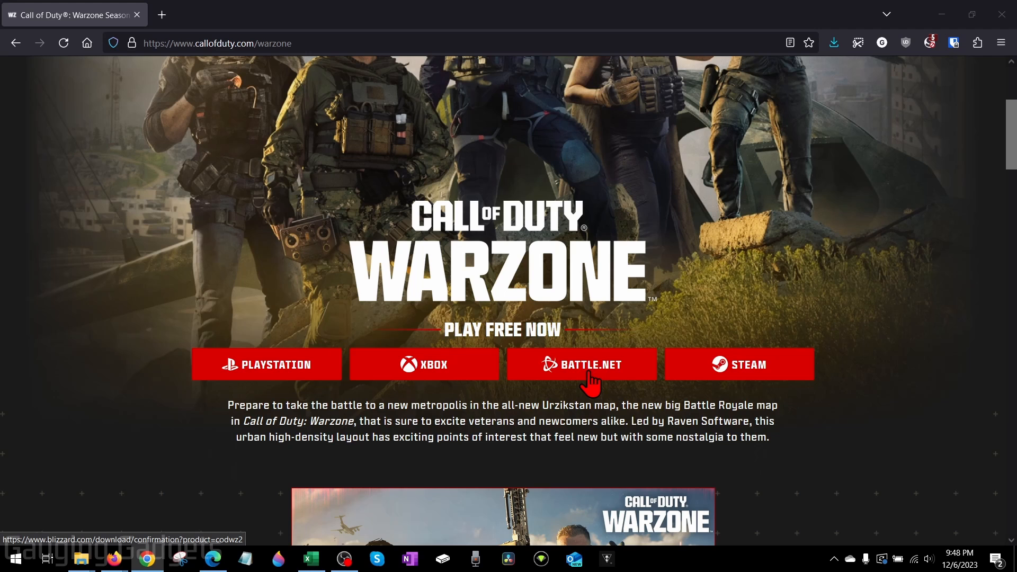
{"action": "left_click", "coordinate": [584, 365]}
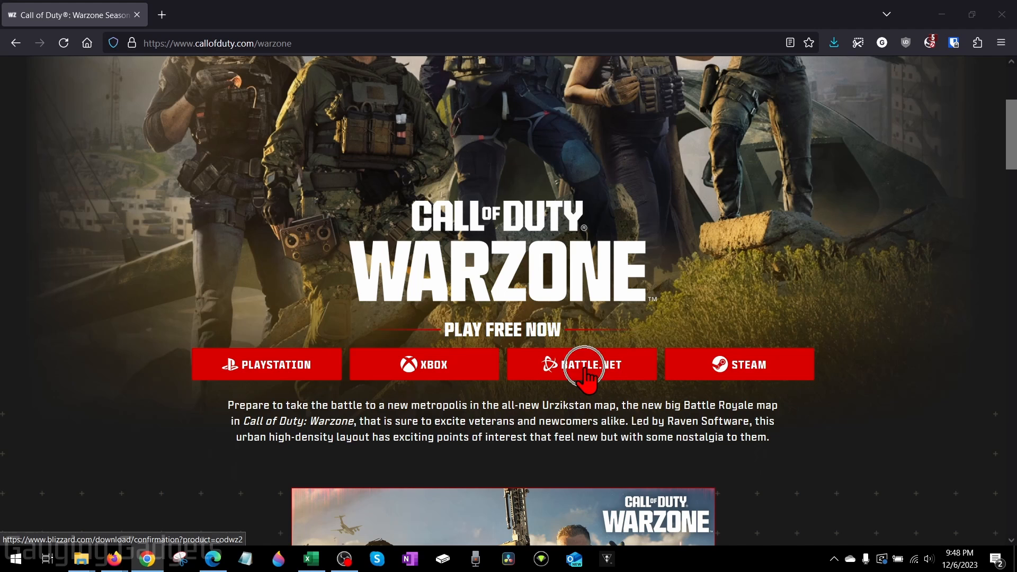
{"action": "left_click", "coordinate": [585, 365]}
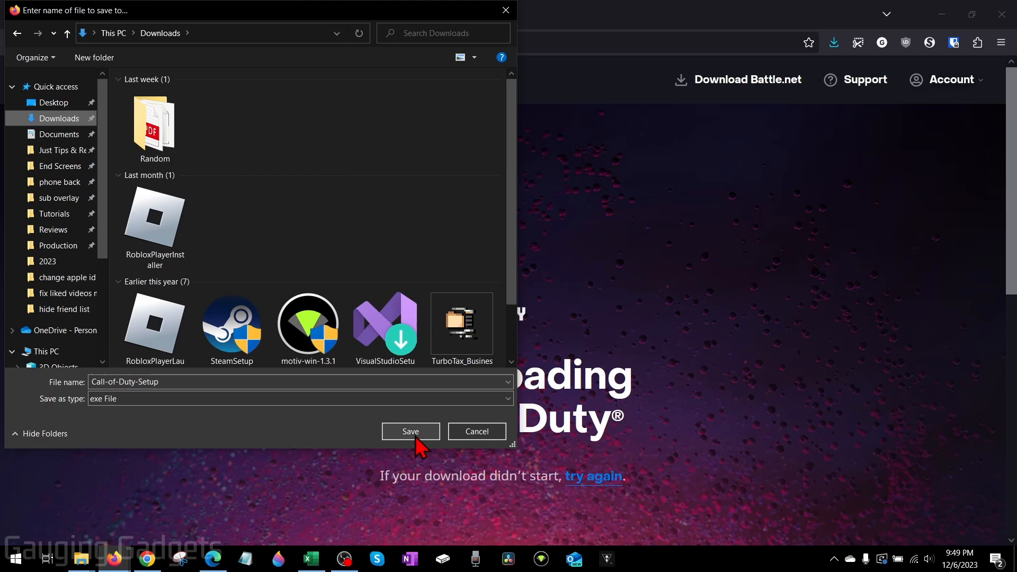
- Save Call-of-Duty-Setup.exe to Downloads and run it from Firefox's Downloads panel
{"action": "left_click", "coordinate": [411, 431]}
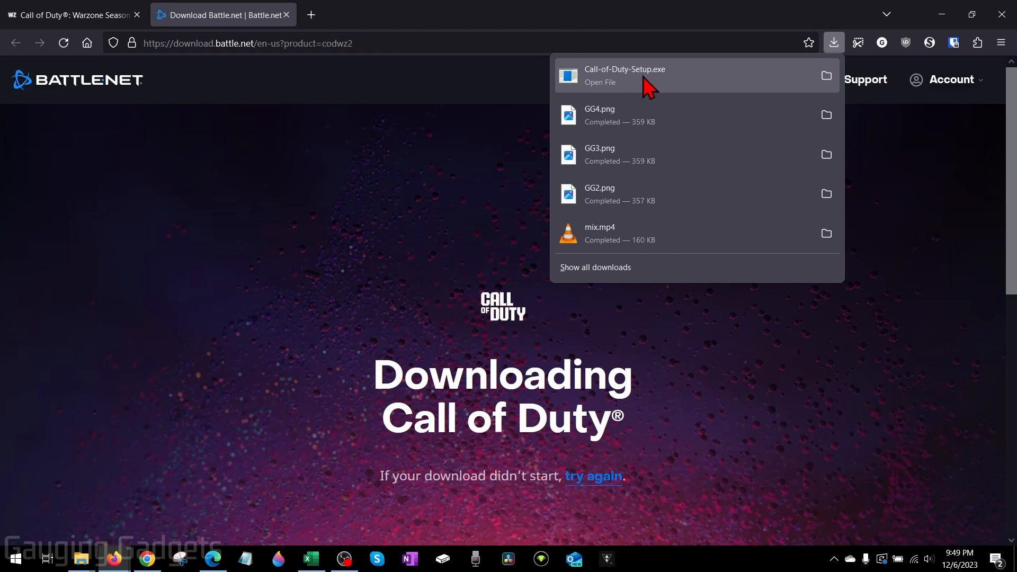
{"action": "left_click", "coordinate": [625, 74]}
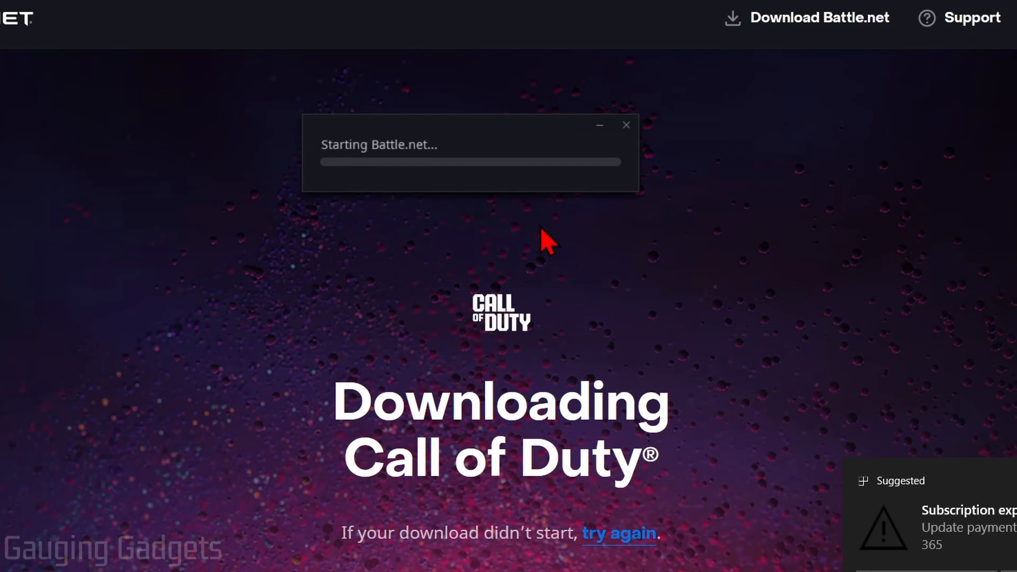
{"action": "mouse_move", "coordinate": [608, 283]}
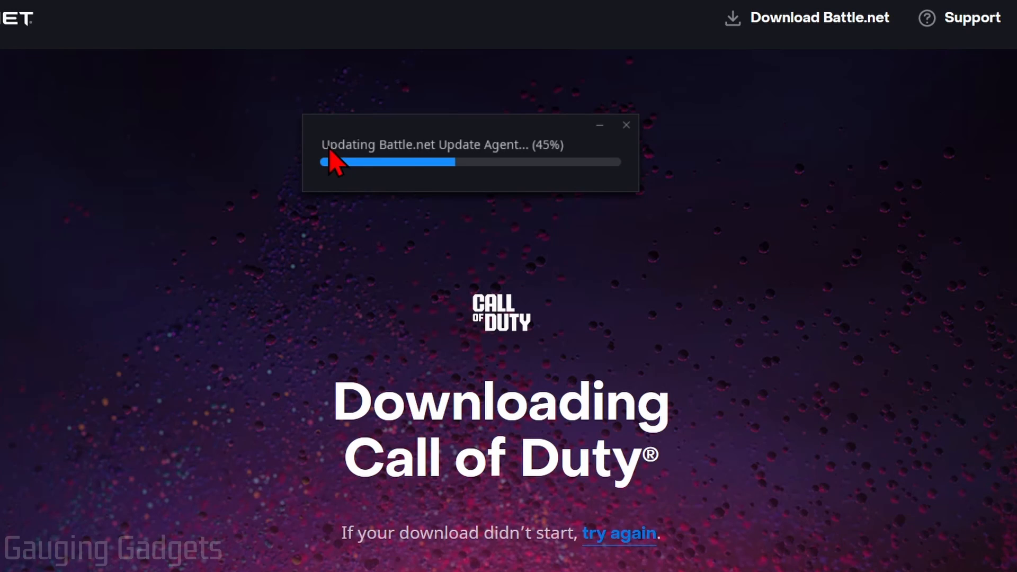
{"action": "mouse_move", "coordinate": [418, 170]}
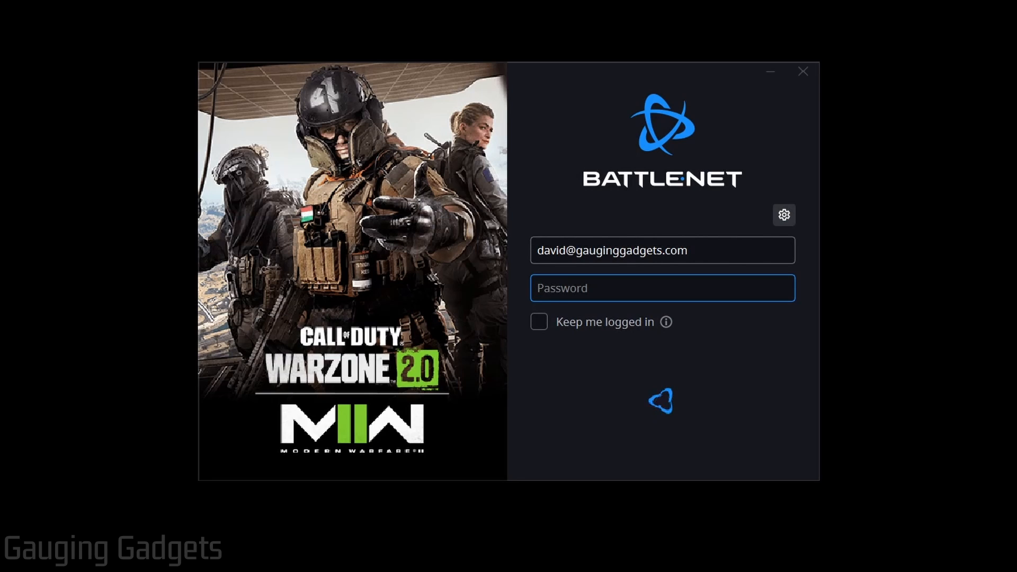
- Enter the account password in the Password field and log in to Battle.net
{"action": "left_click", "coordinate": [662, 288]}
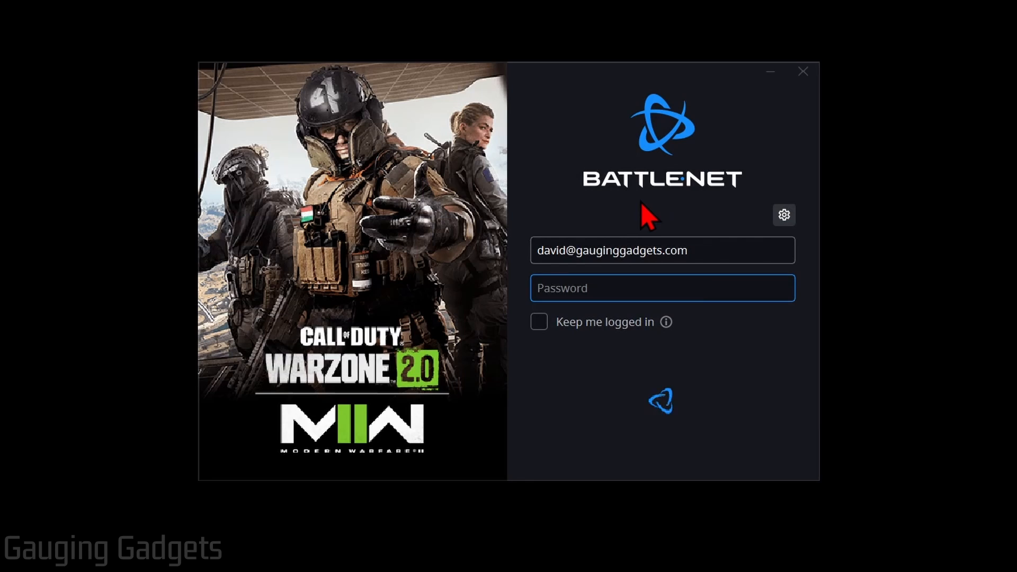
{"action": "left_click", "coordinate": [662, 288]}
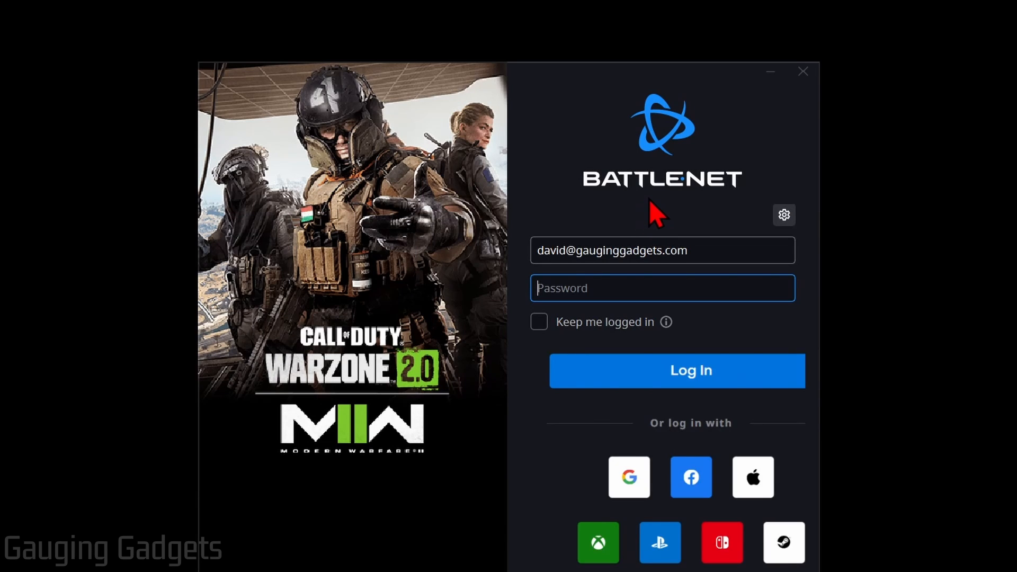
{"action": "mouse_move", "coordinate": [648, 201]}
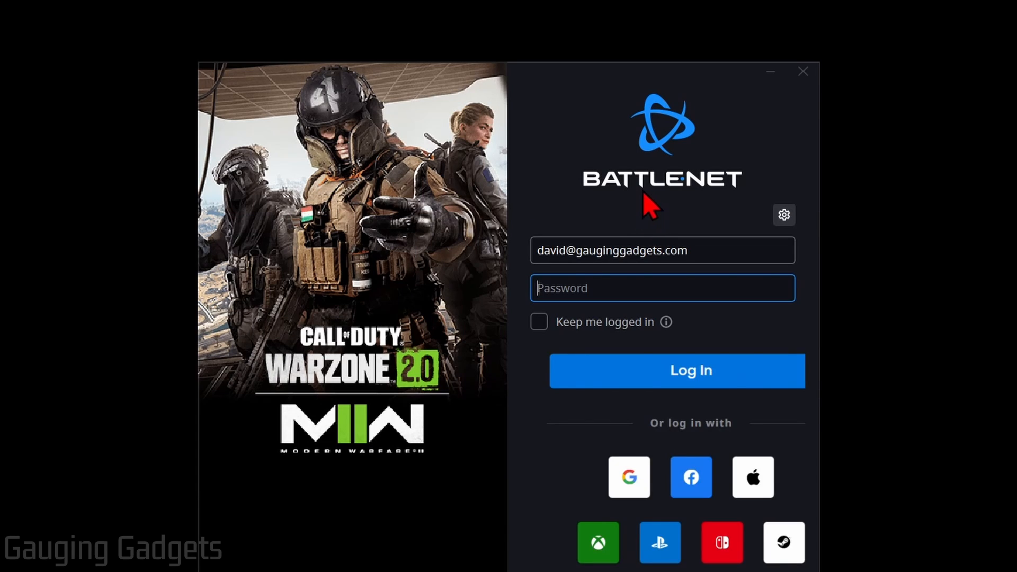
{"action": "mouse_move", "coordinate": [526, 256]}
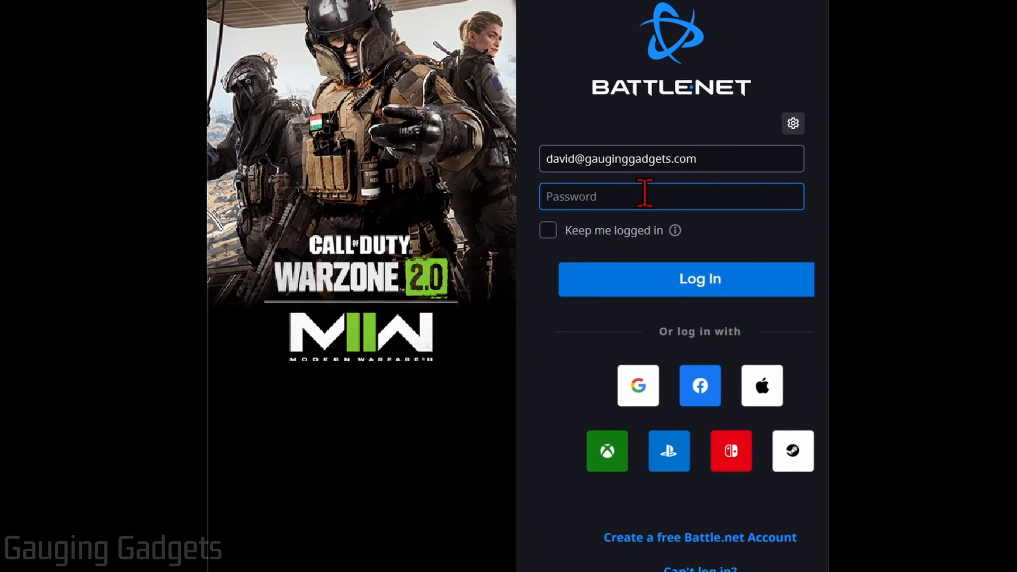
{"action": "mouse_move", "coordinate": [684, 111]}
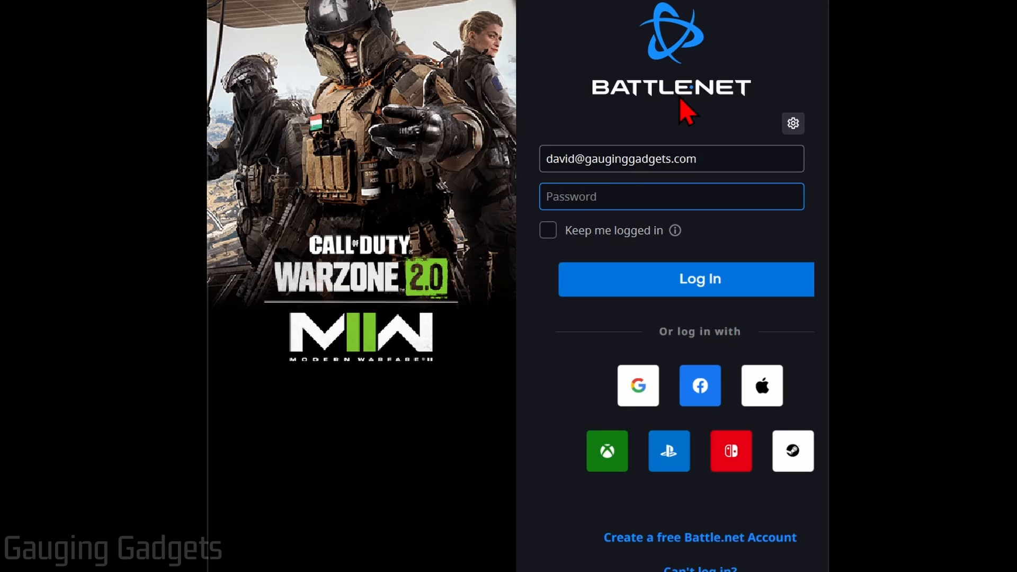
{"action": "mouse_move", "coordinate": [669, 406]}
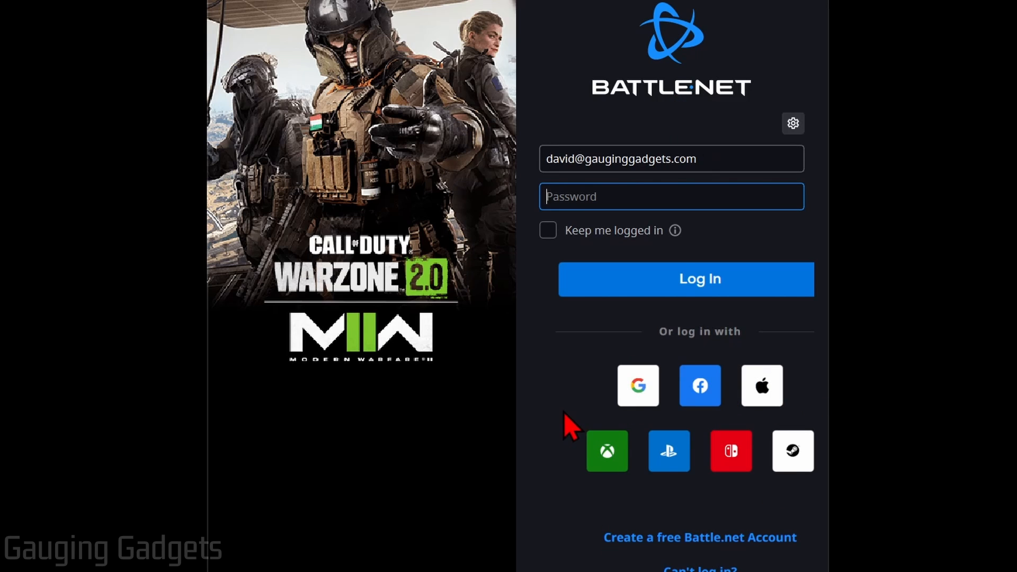
{"action": "mouse_move", "coordinate": [647, 452]}
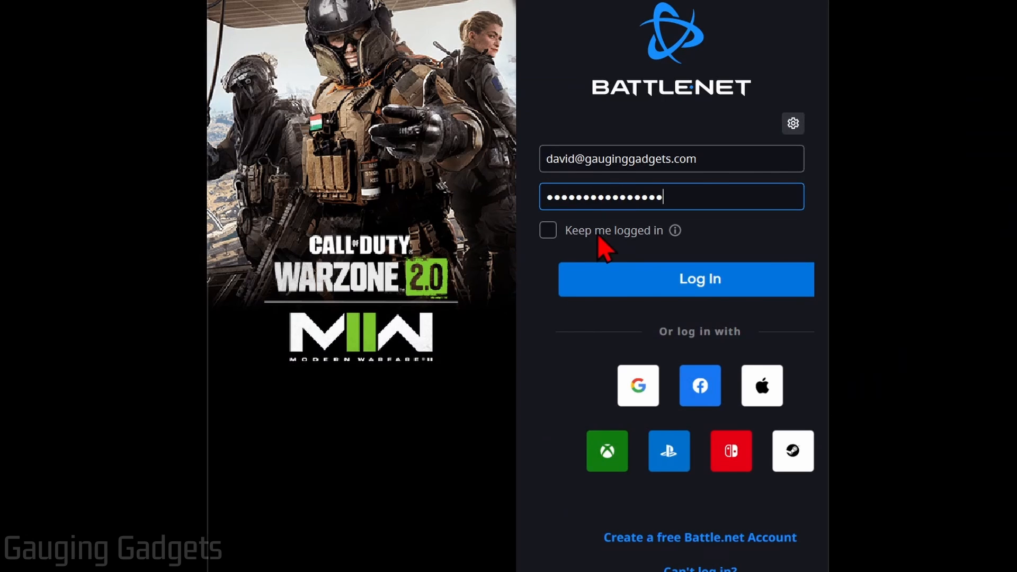
{"action": "left_click", "coordinate": [685, 279]}
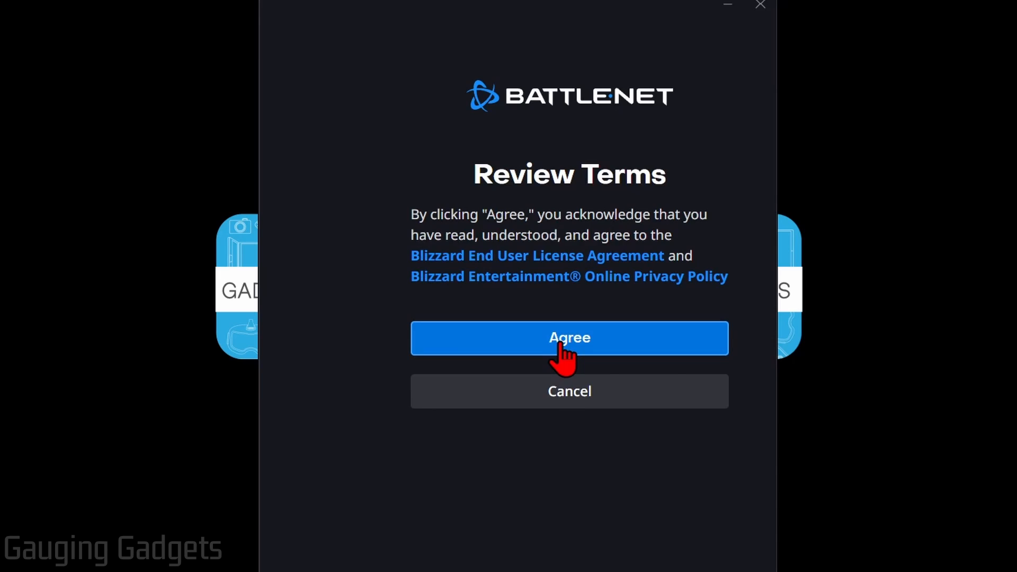
- Agree to the terms, keep default location, and install only Warzone 2.0
{"action": "left_click", "coordinate": [570, 338]}
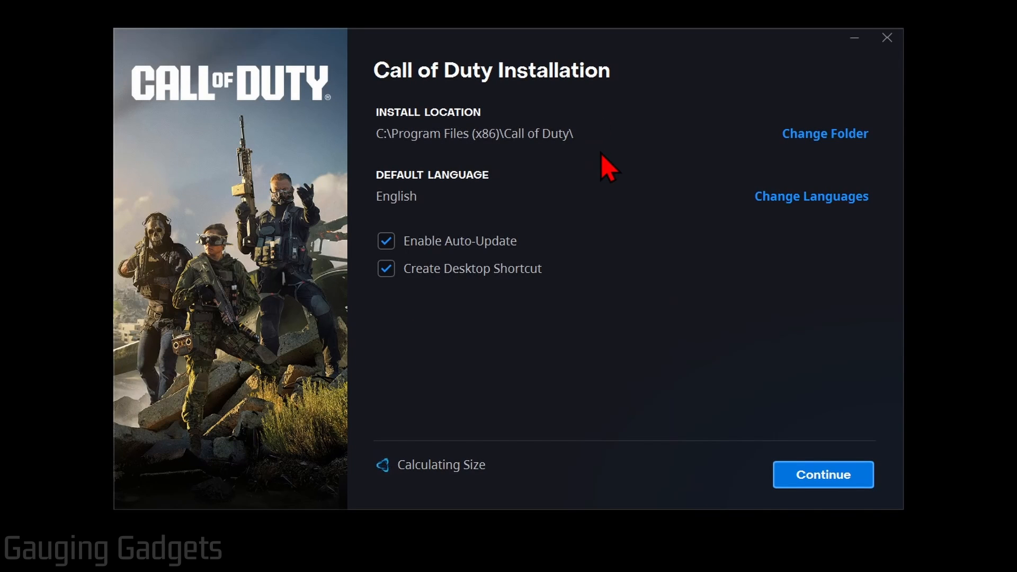
{"action": "mouse_move", "coordinate": [484, 107]}
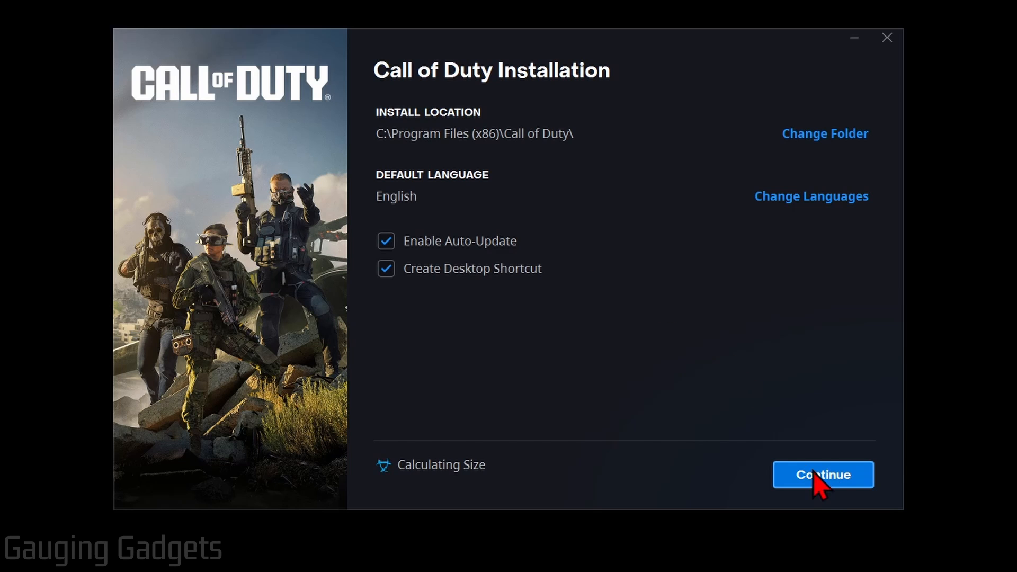
{"action": "left_click", "coordinate": [823, 474]}
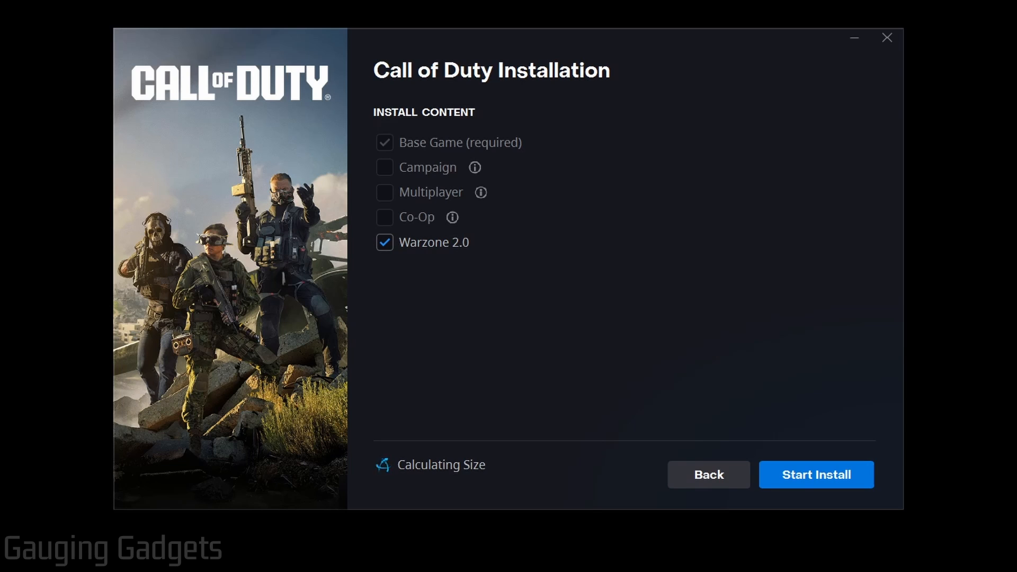
{"action": "left_click", "coordinate": [816, 474]}
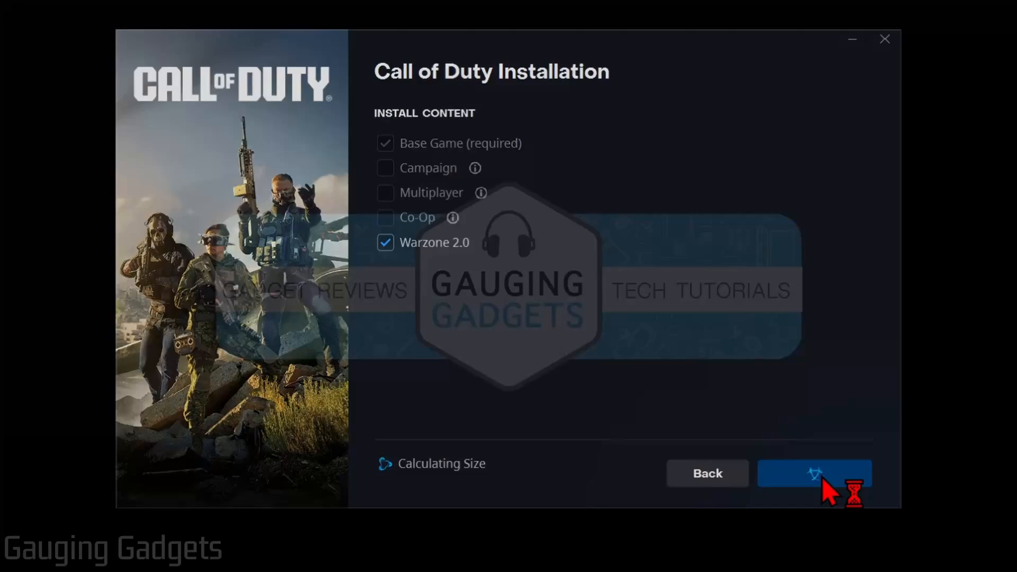
{"action": "left_click", "coordinate": [814, 473]}
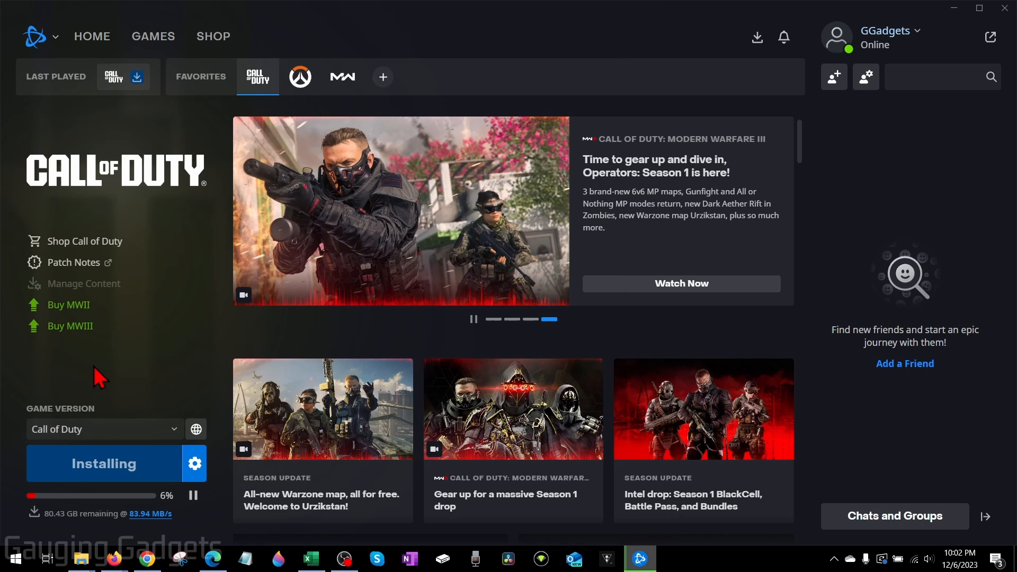
{"action": "mouse_move", "coordinate": [76, 527]}
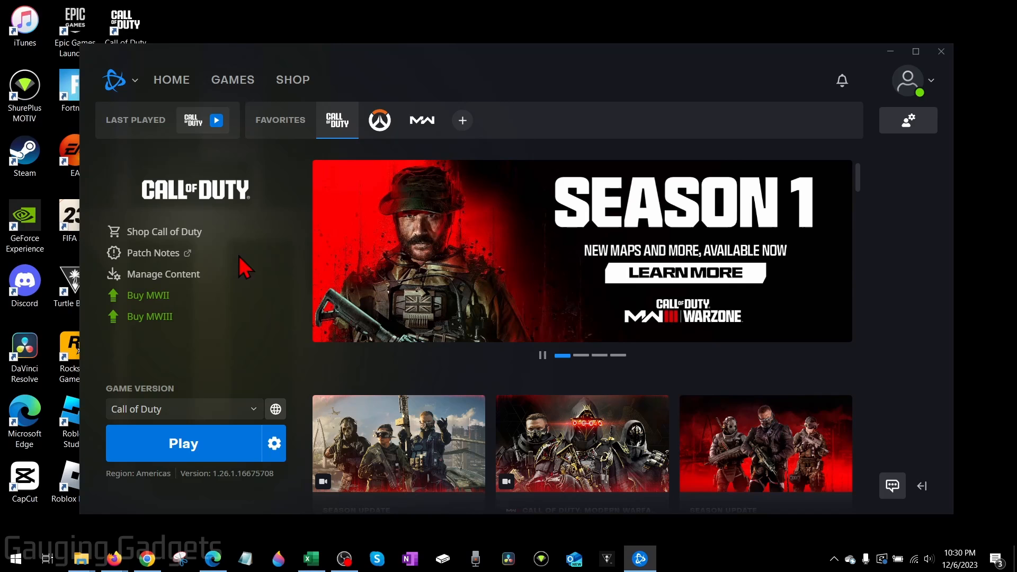
{"action": "mouse_move", "coordinate": [259, 314]}
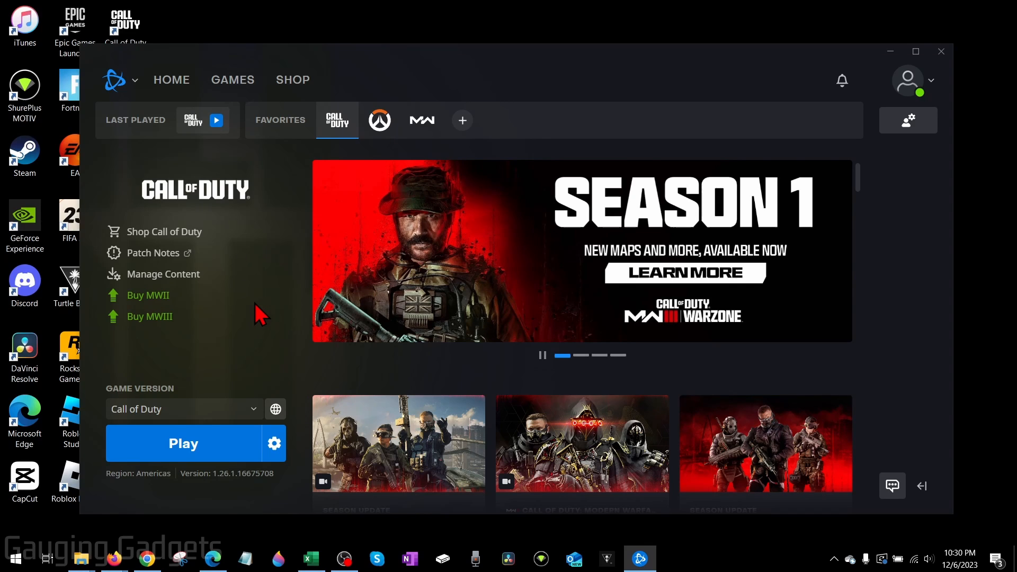
{"action": "mouse_move", "coordinate": [269, 287]}
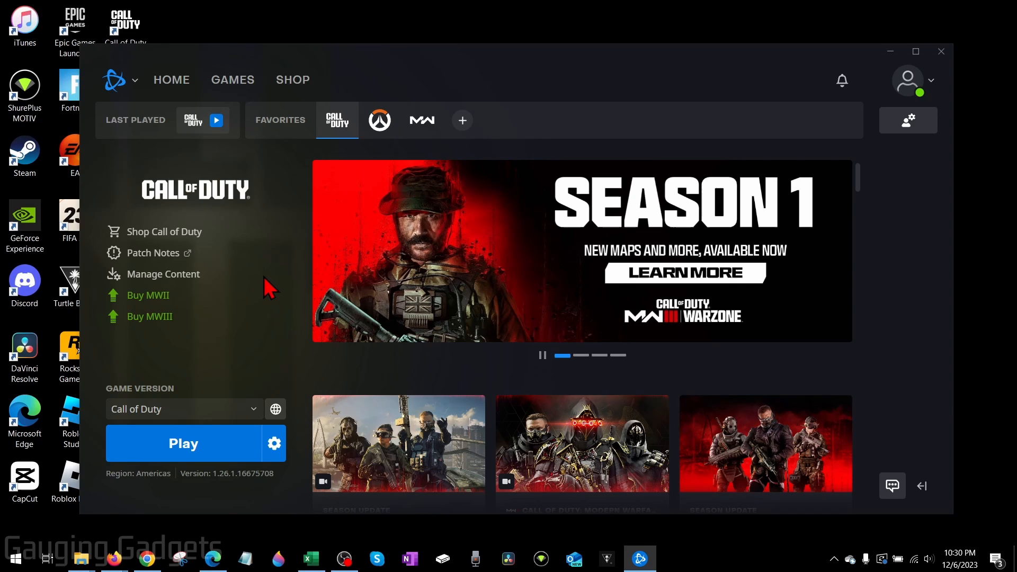
{"action": "mouse_move", "coordinate": [311, 311]}
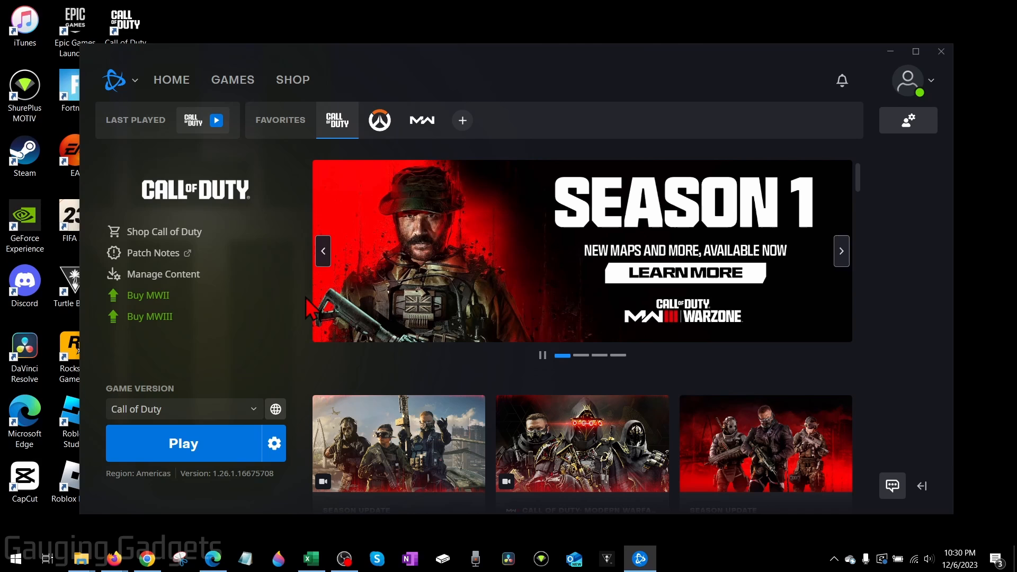
- Press the blue Play button under Game Version to start Call of Duty
{"action": "left_click", "coordinate": [183, 443]}
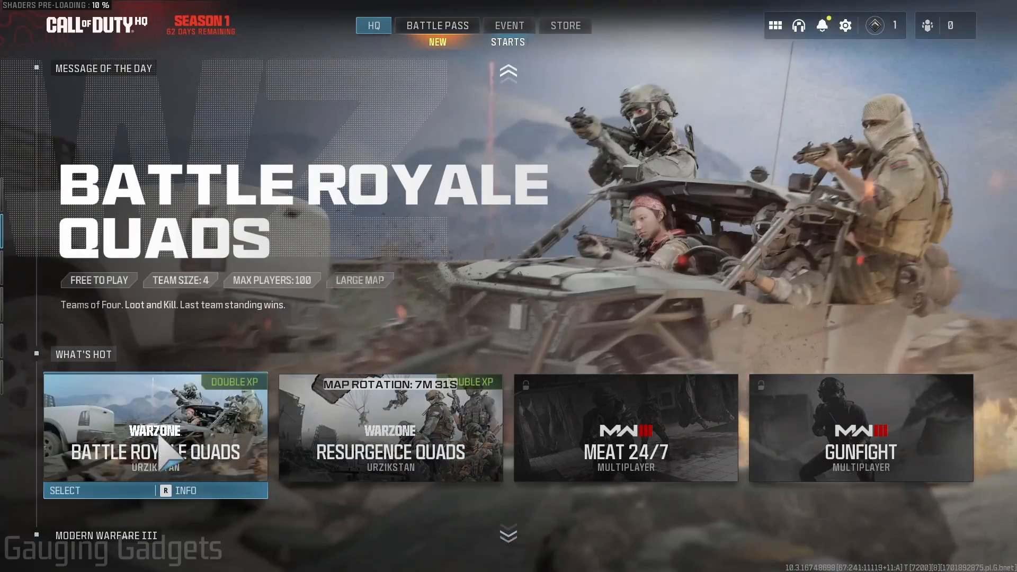
- Pick the Battle Royale Quads tile under What's Hot and find a match
{"action": "left_click", "coordinate": [155, 436]}
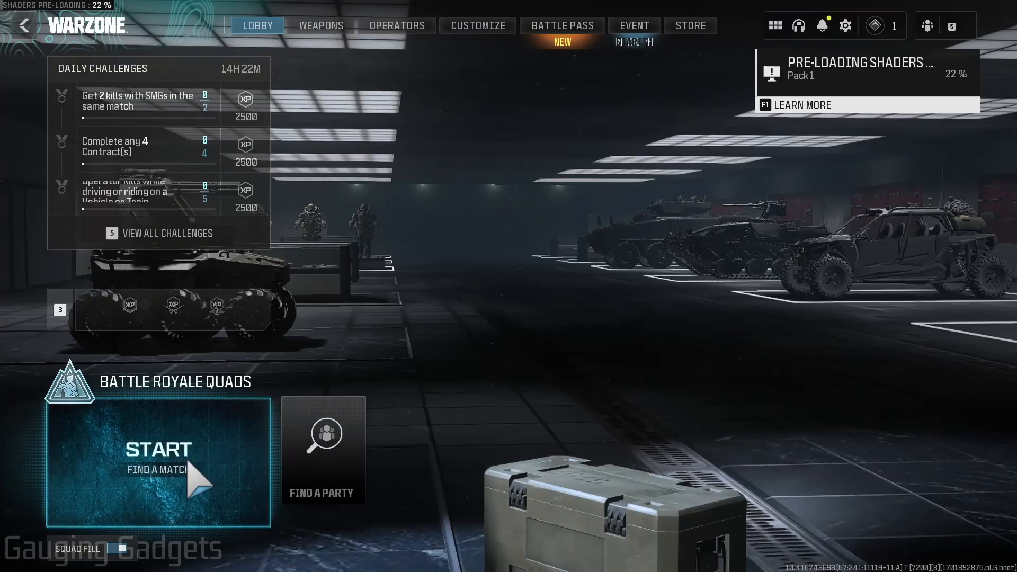
{"action": "left_click", "coordinate": [158, 451]}
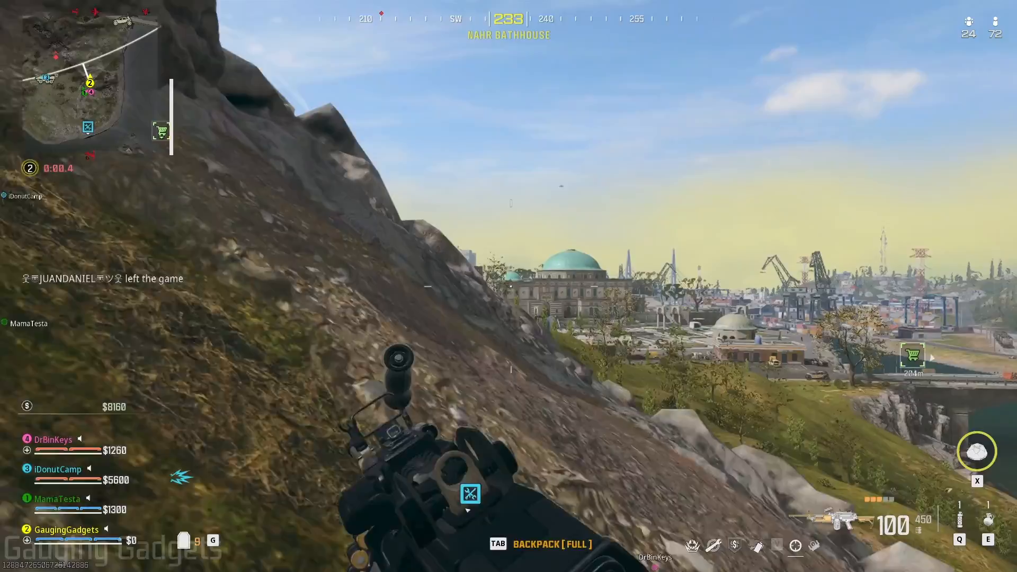